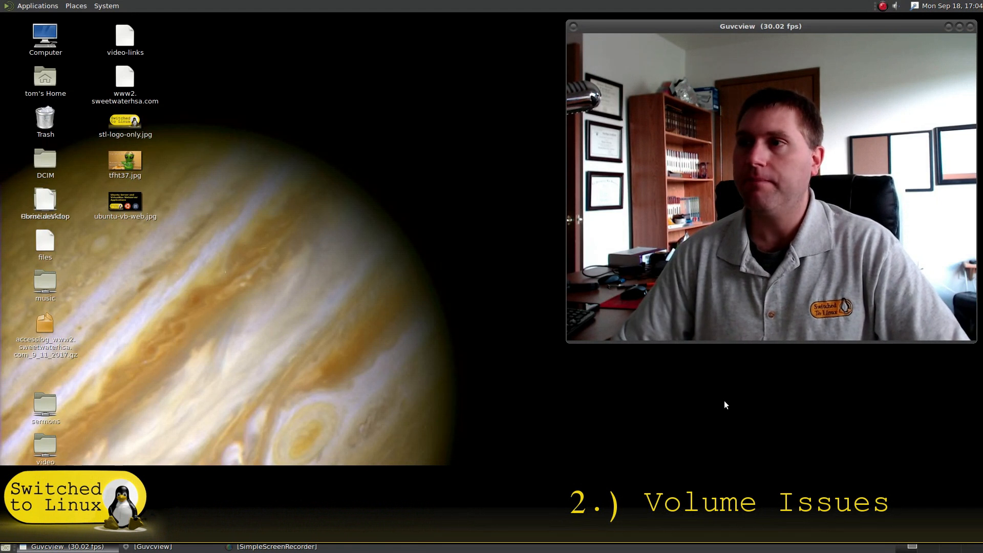
mouse_move(679, 439)
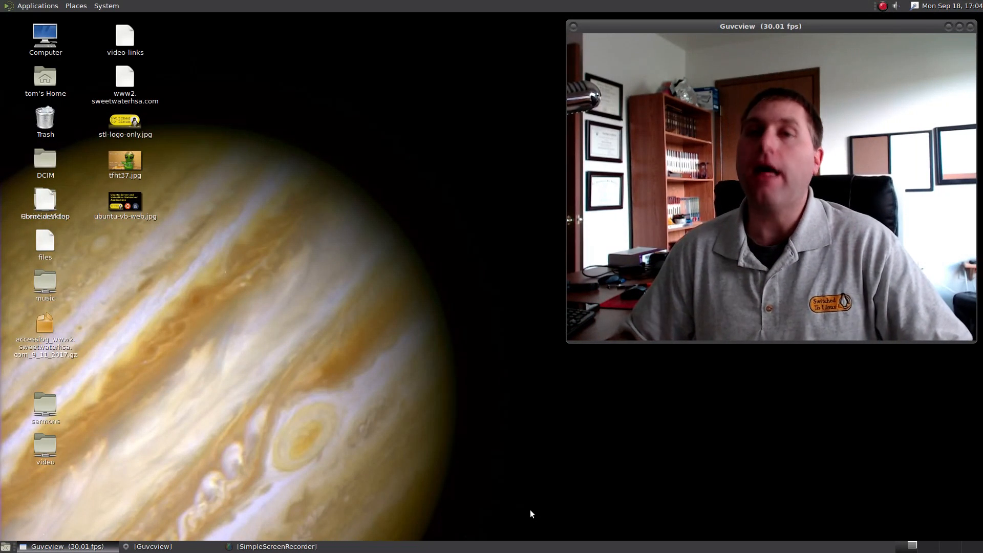
Launch the Kodi media centre from the Applications menu
left_click(37, 6)
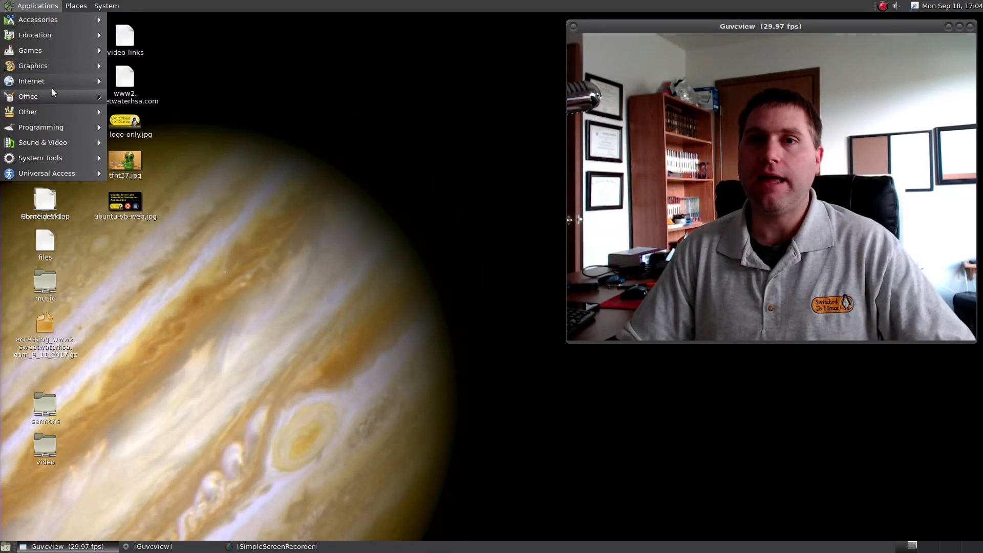
mouse_move(912, 101)
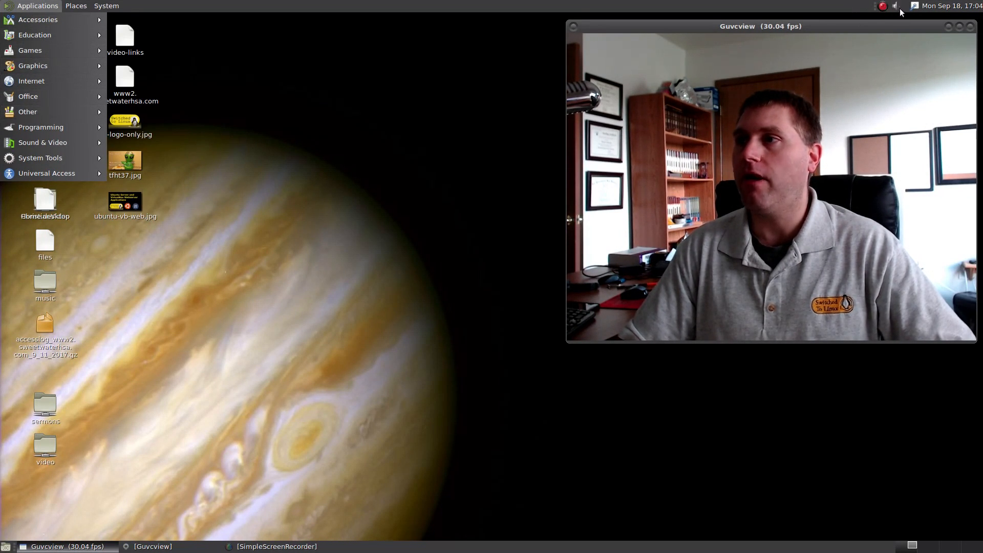
left_click(31, 81)
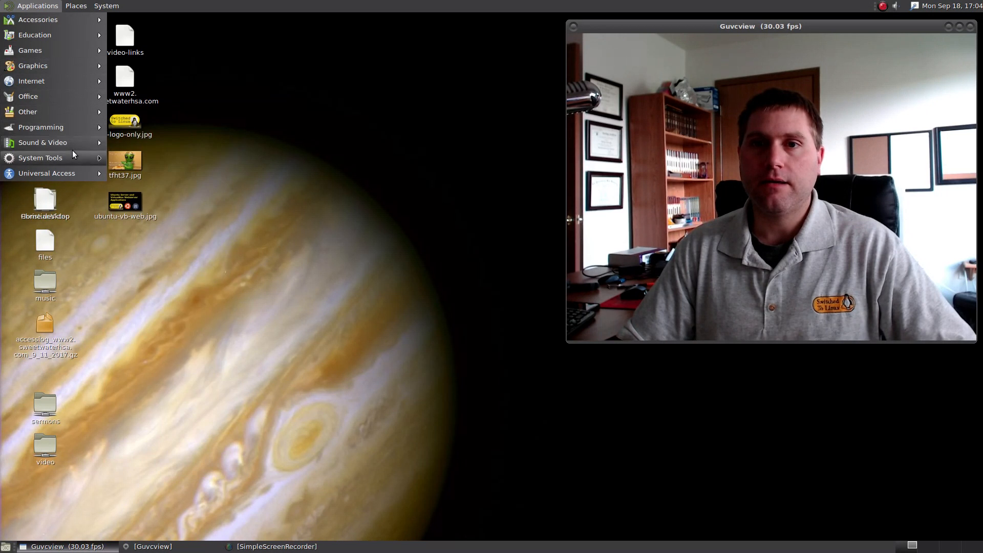
left_click(43, 142)
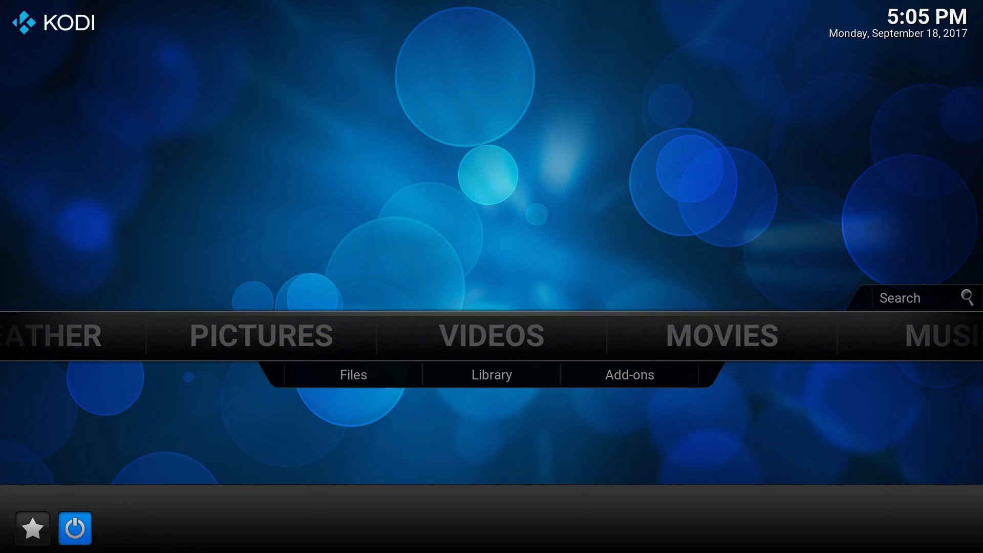
Quit Kodi back to the desktop and show the Internet applications list
left_click(74, 527)
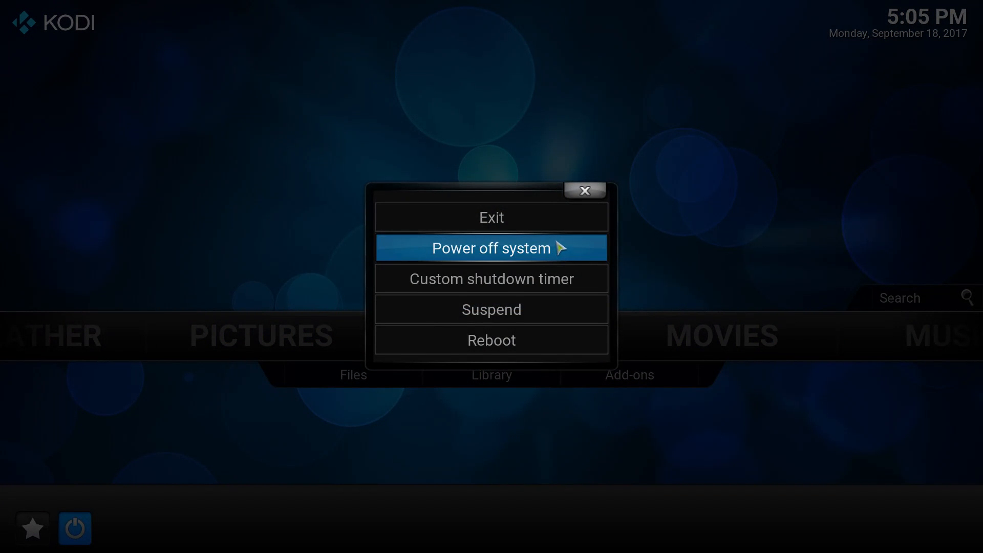
mouse_move(490, 217)
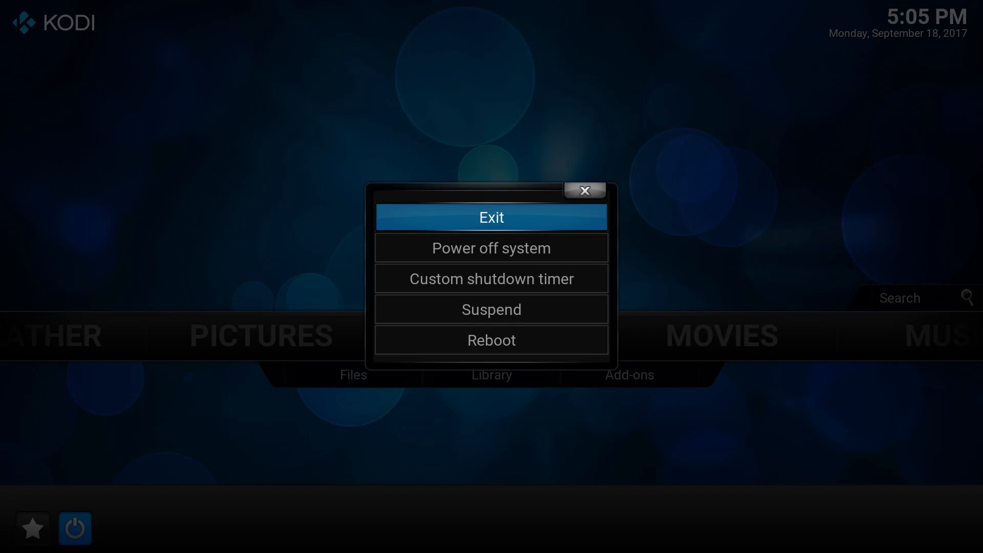
left_click(490, 218)
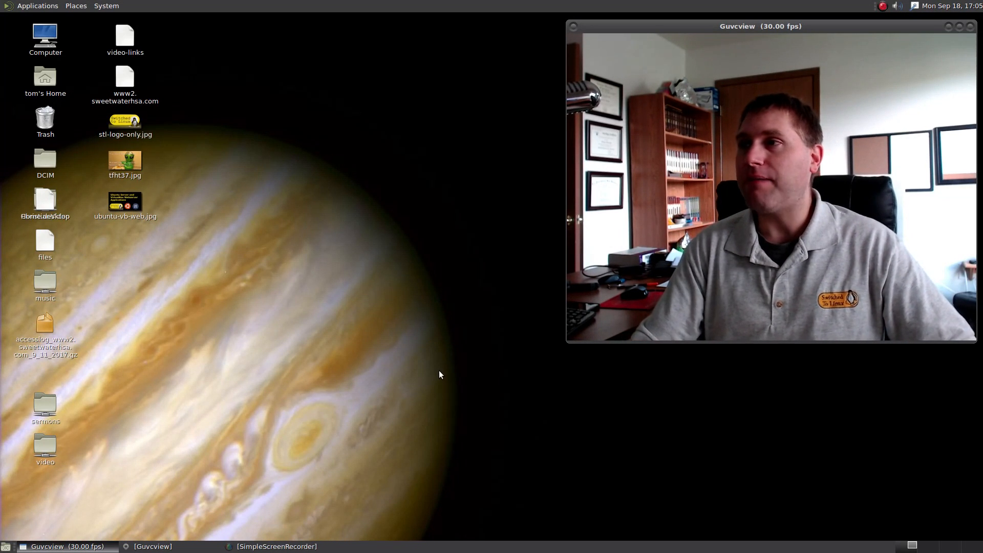
key("volumeup")
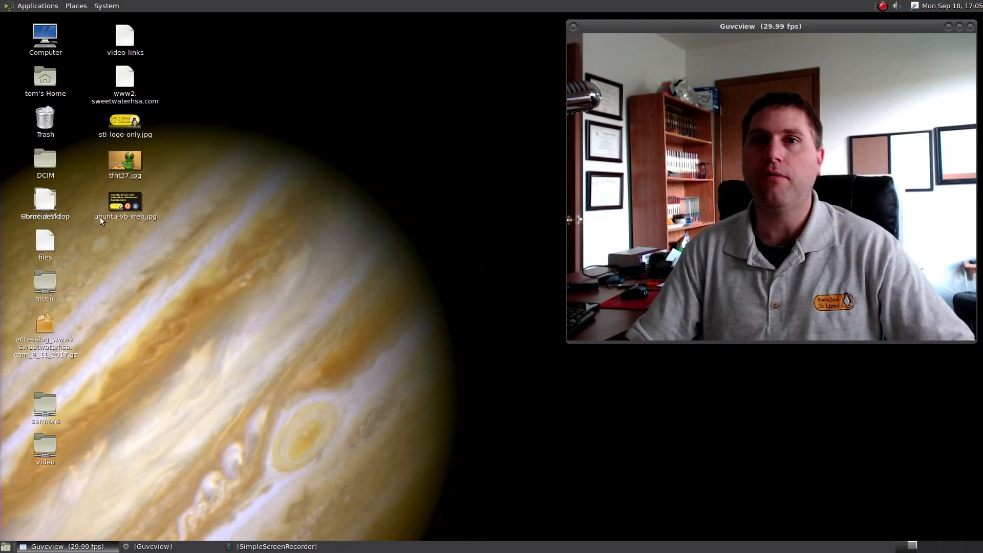
left_click(37, 6)
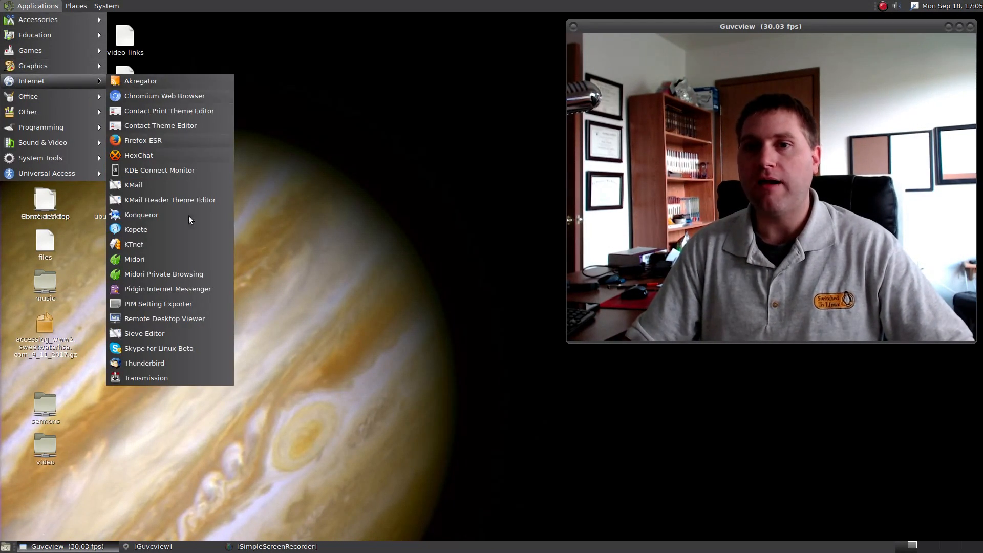
mouse_move(141, 214)
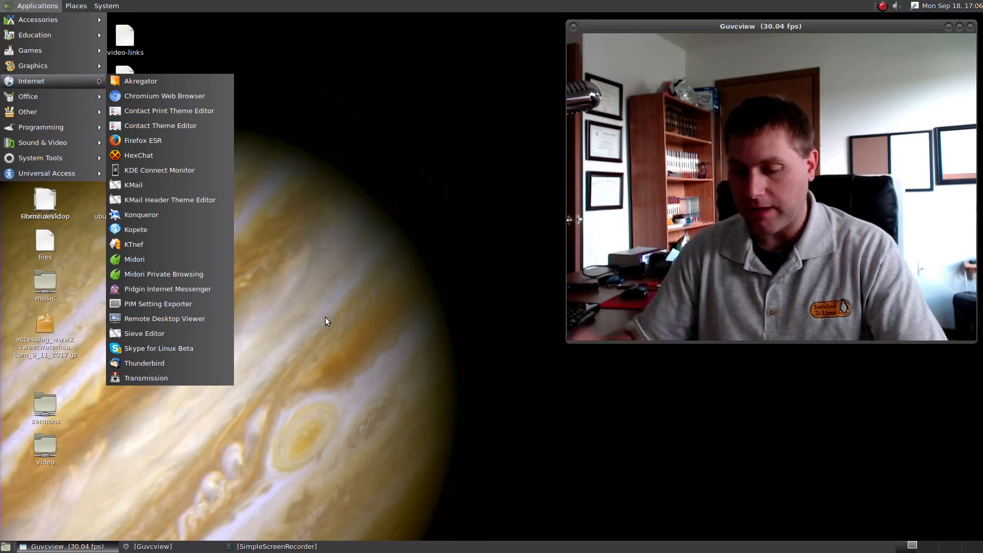
Dismiss the Internet applications list so only the desktop shows
left_click(325, 320)
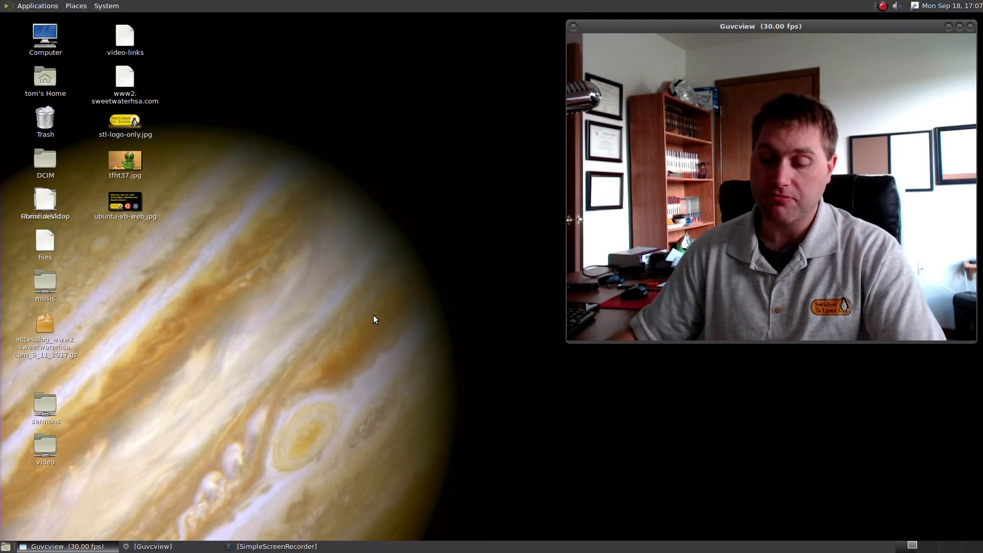
mouse_move(250, 273)
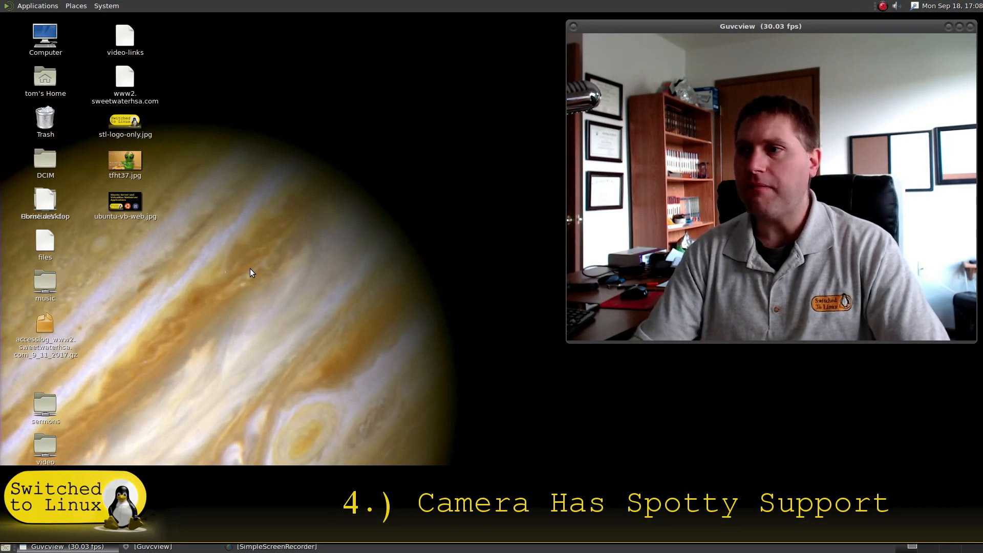
mouse_move(62, 349)
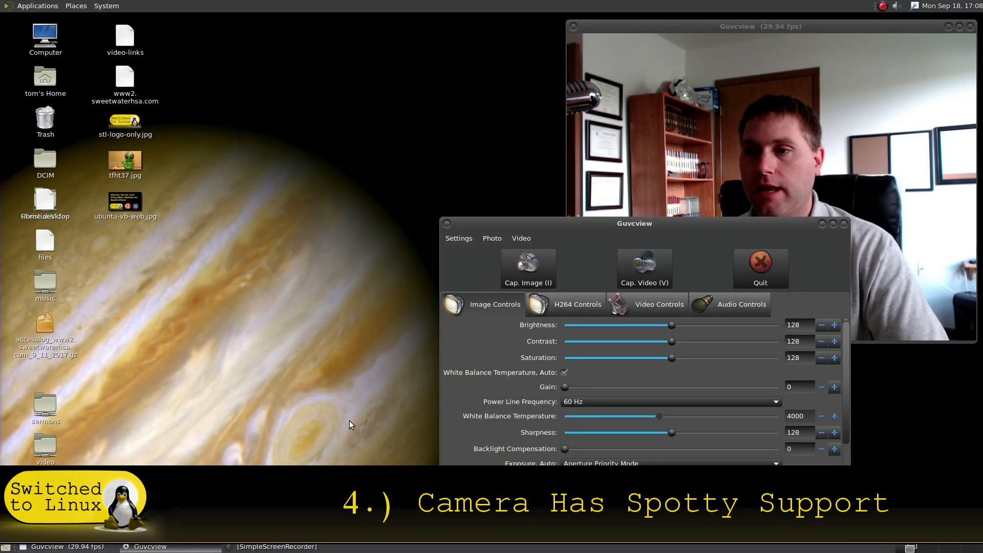
Show Guvcview's Video Controls and pick the Camera Output dropdown, which crashes the app
left_click(659, 304)
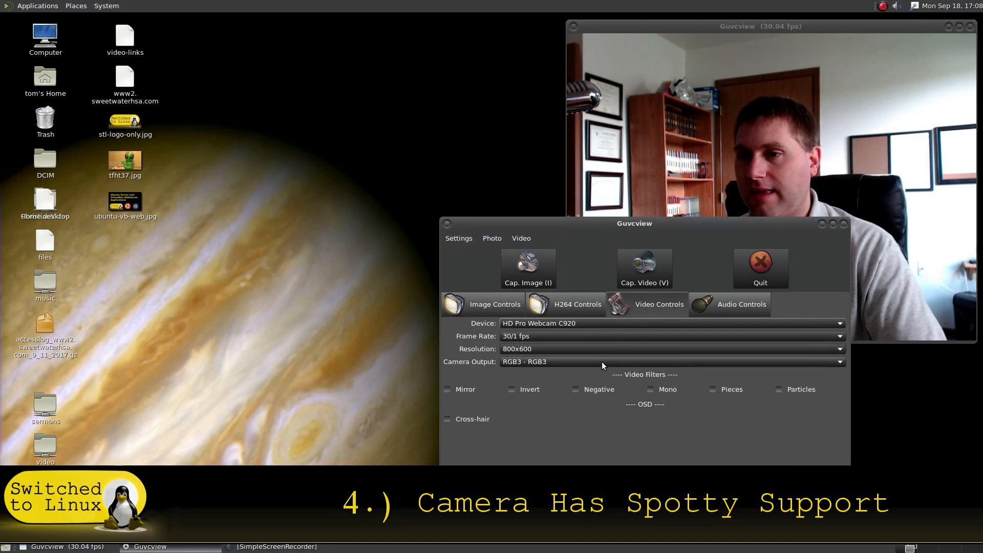
left_click(667, 348)
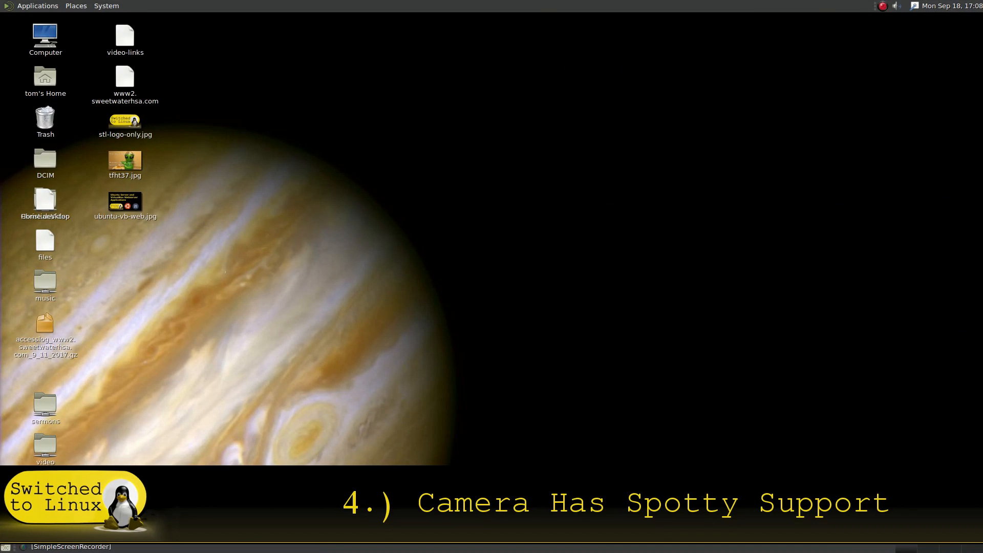
Relaunch guvcview from the Sound & Video applications category
left_click(37, 7)
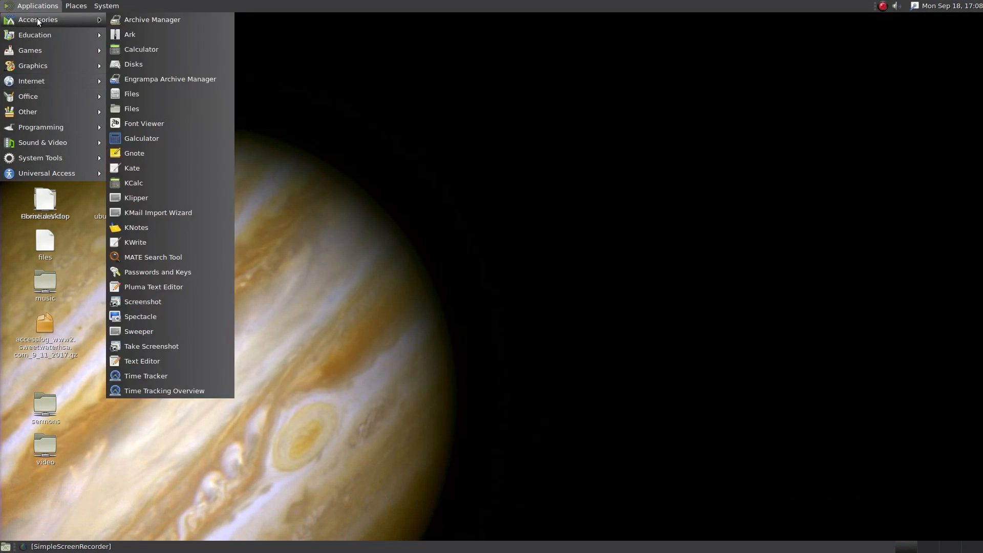
mouse_move(32, 81)
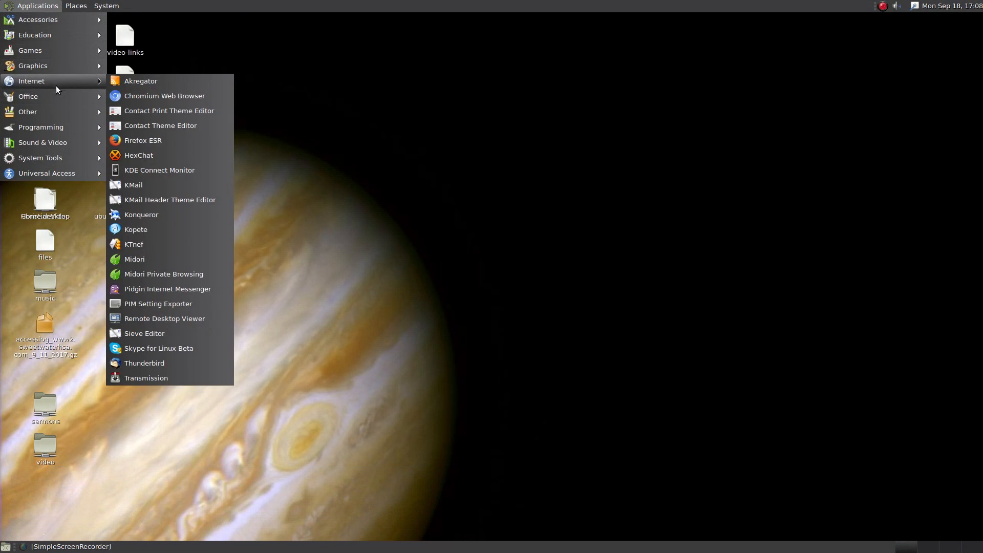
mouse_move(157, 303)
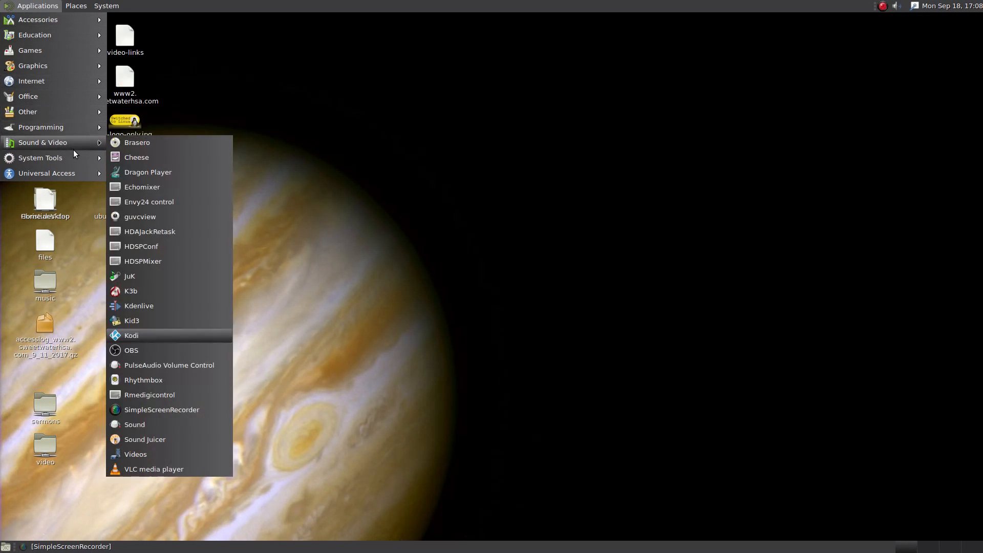
mouse_move(93, 147)
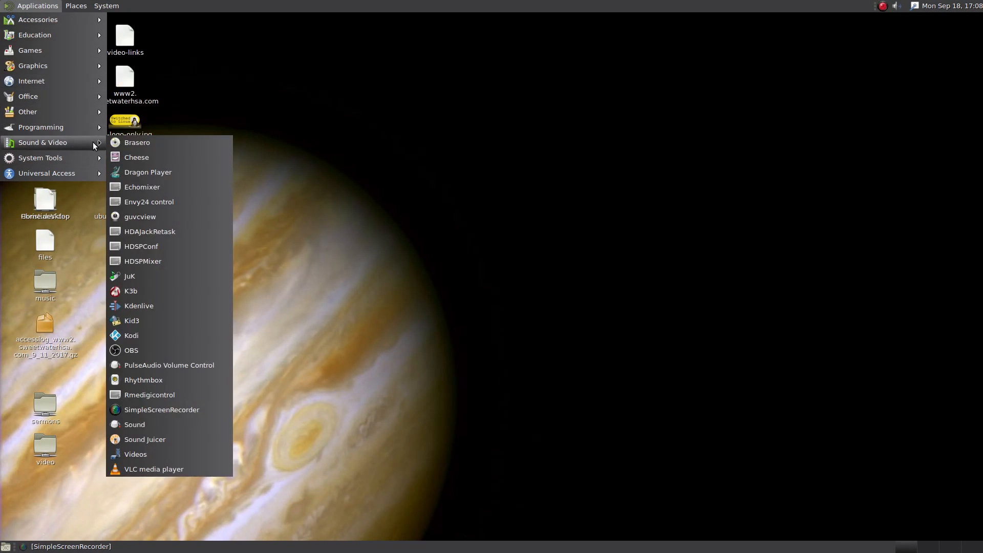
left_click(140, 216)
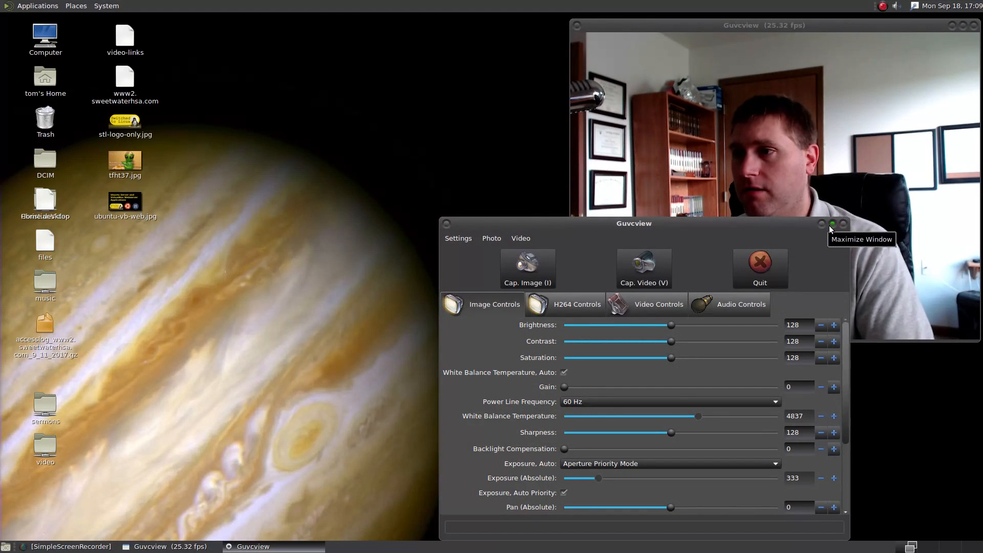
Minimize the Guvcview image controls window, leaving the live preview
left_click(833, 224)
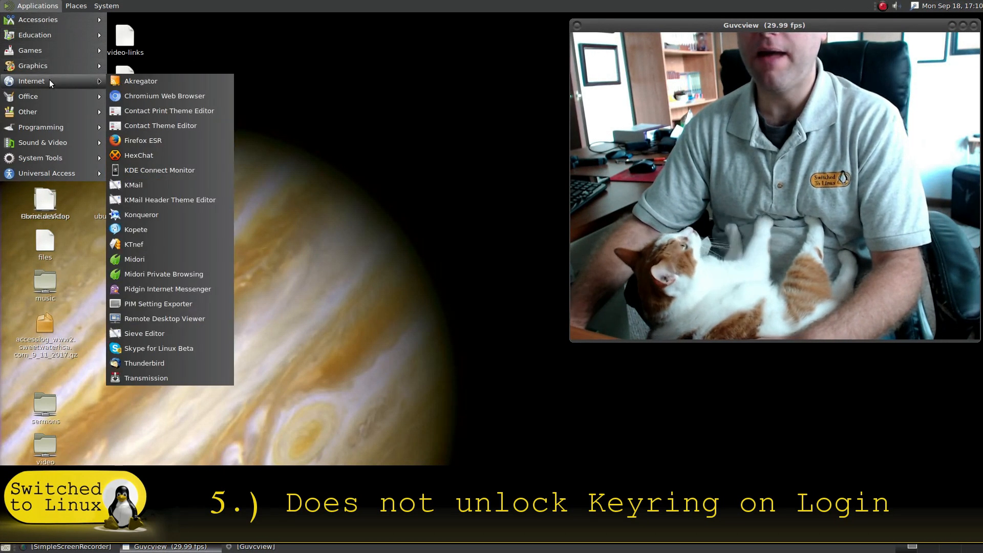
Launch Chromium Web Browser from the Internet applications list
left_click(164, 95)
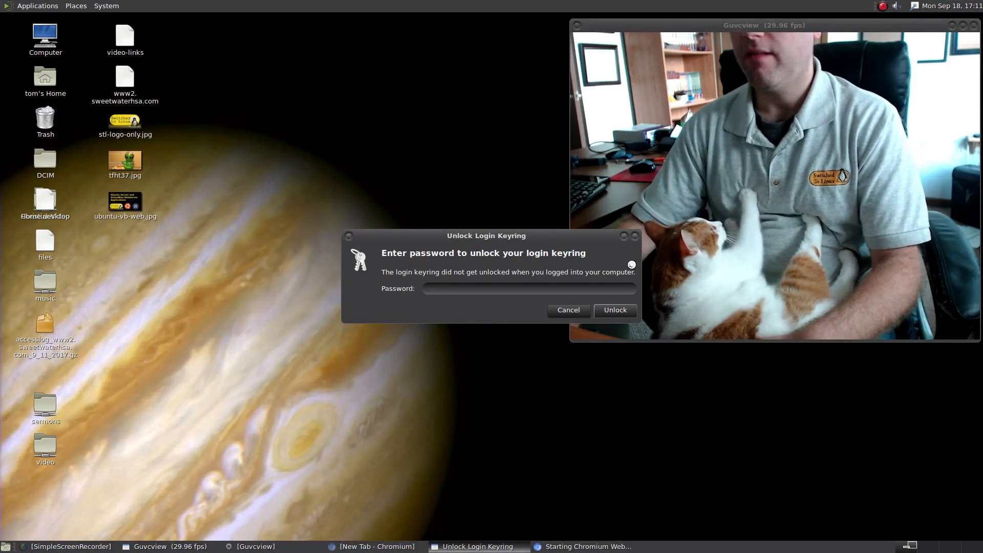
Respond to the Unlock Login Keyring password prompt so it disappears
left_click(567, 309)
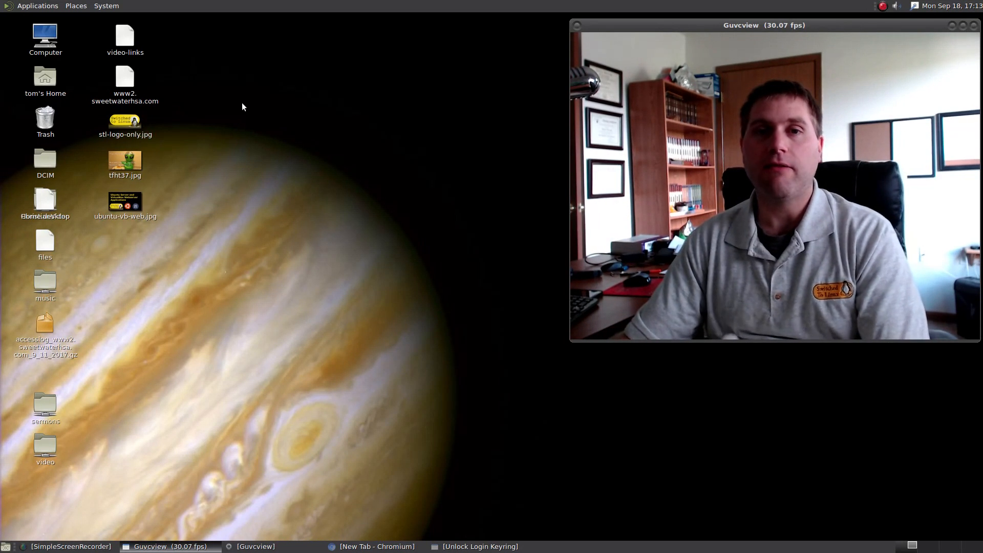
mouse_move(220, 147)
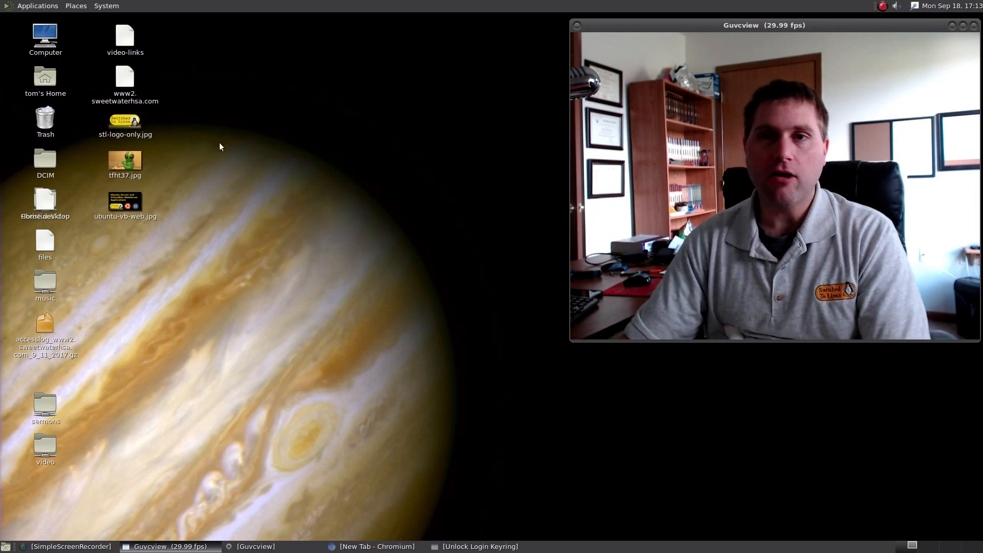